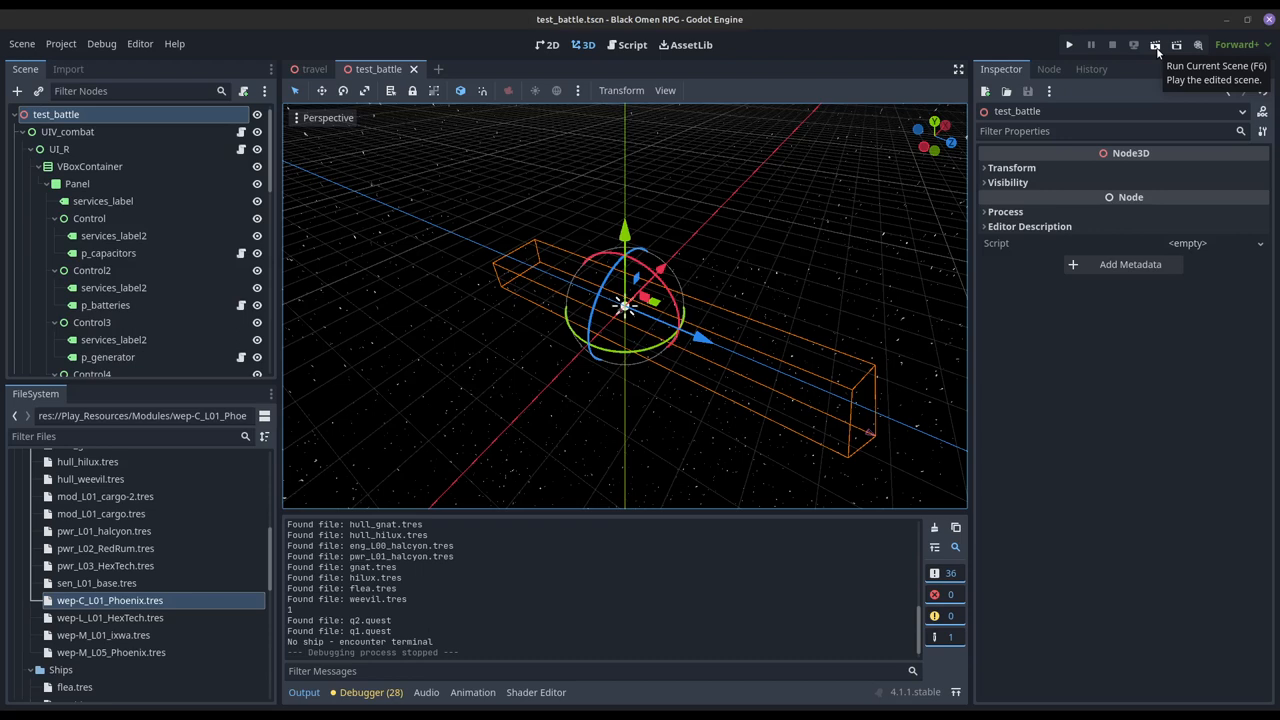
pyautogui.moveTo(754, 255)
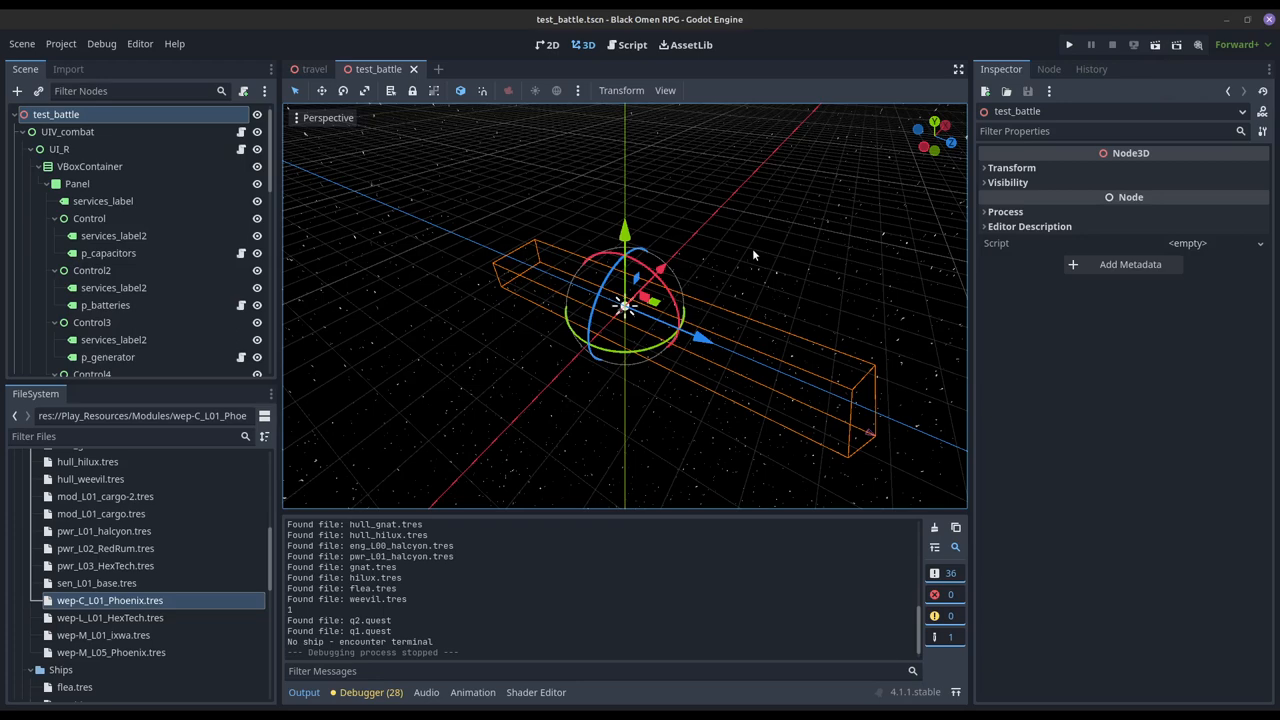
pyautogui.moveTo(972, 221)
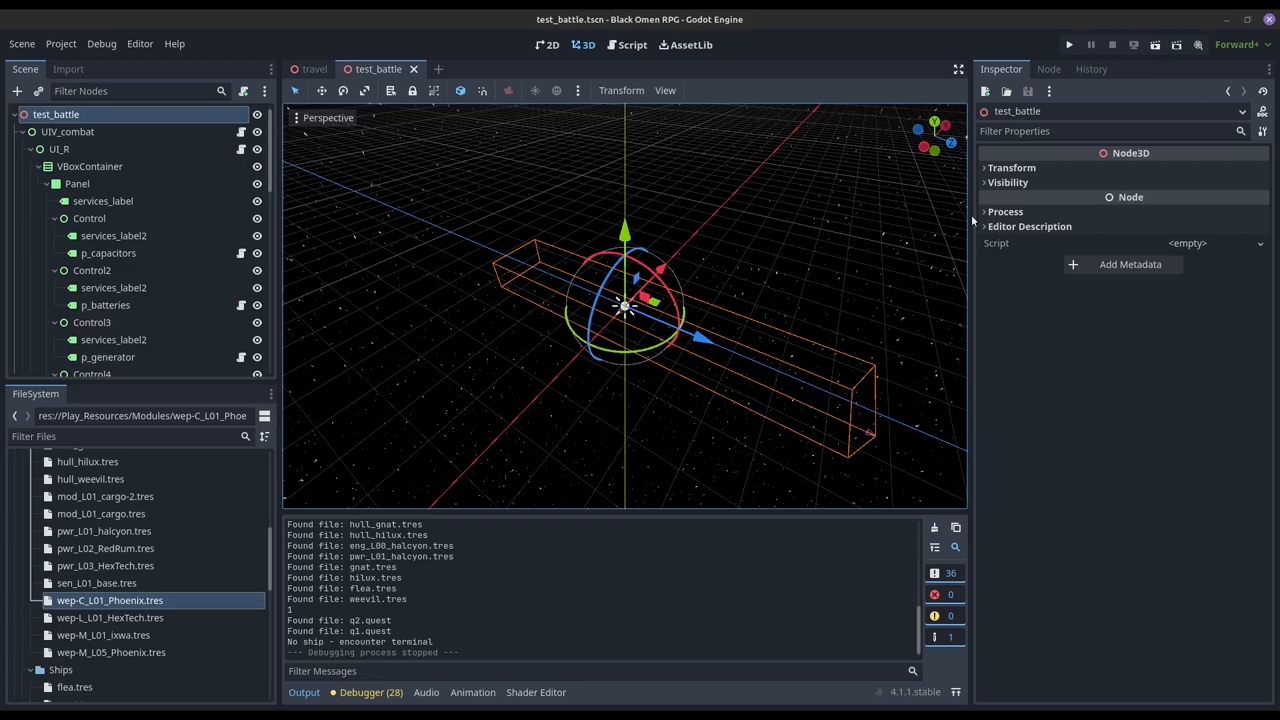
# Run the test battle scene and maximize the Black Omen RPG (DEBUG) window.
pyautogui.click(1068, 44)
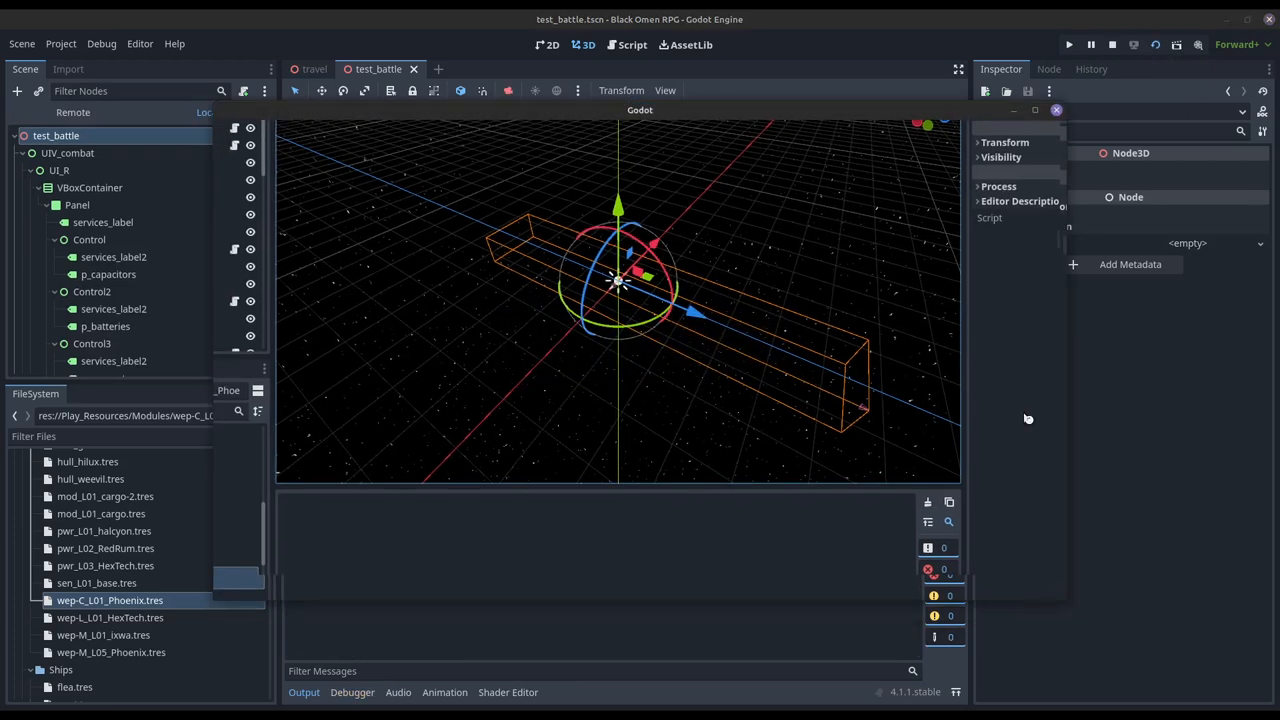
pyautogui.click(1068, 44)
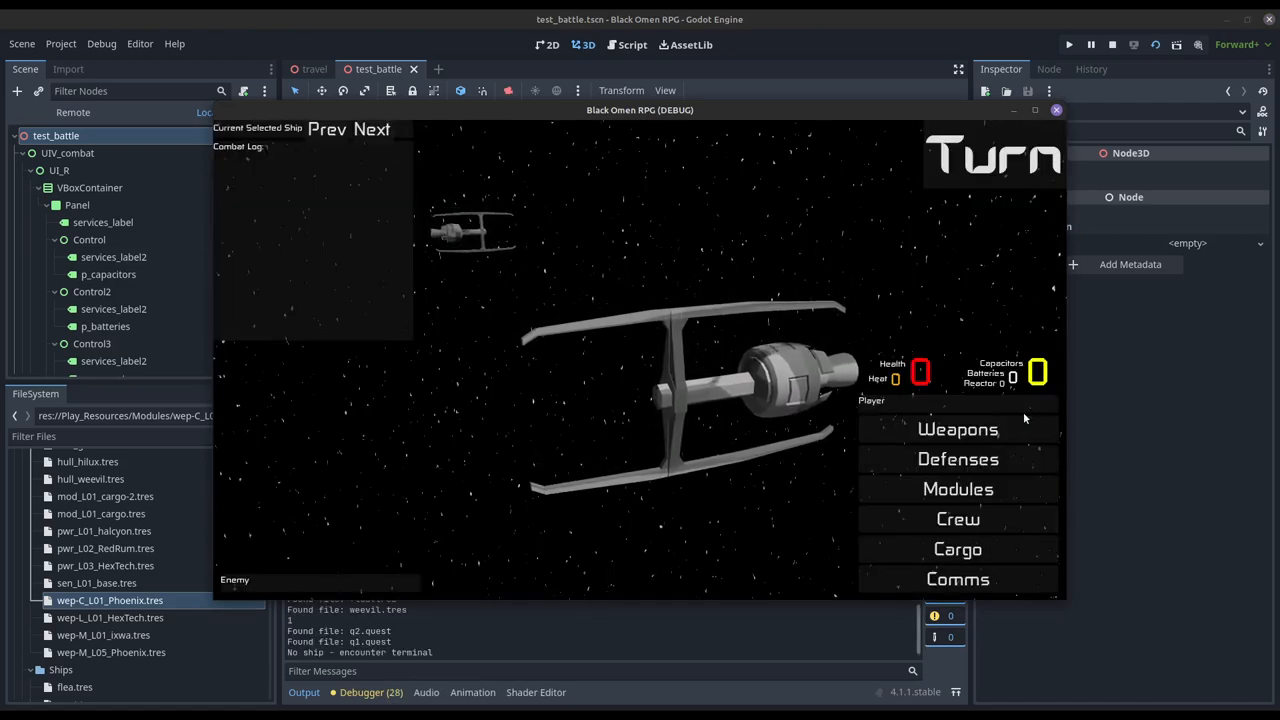
pyautogui.click(1034, 110)
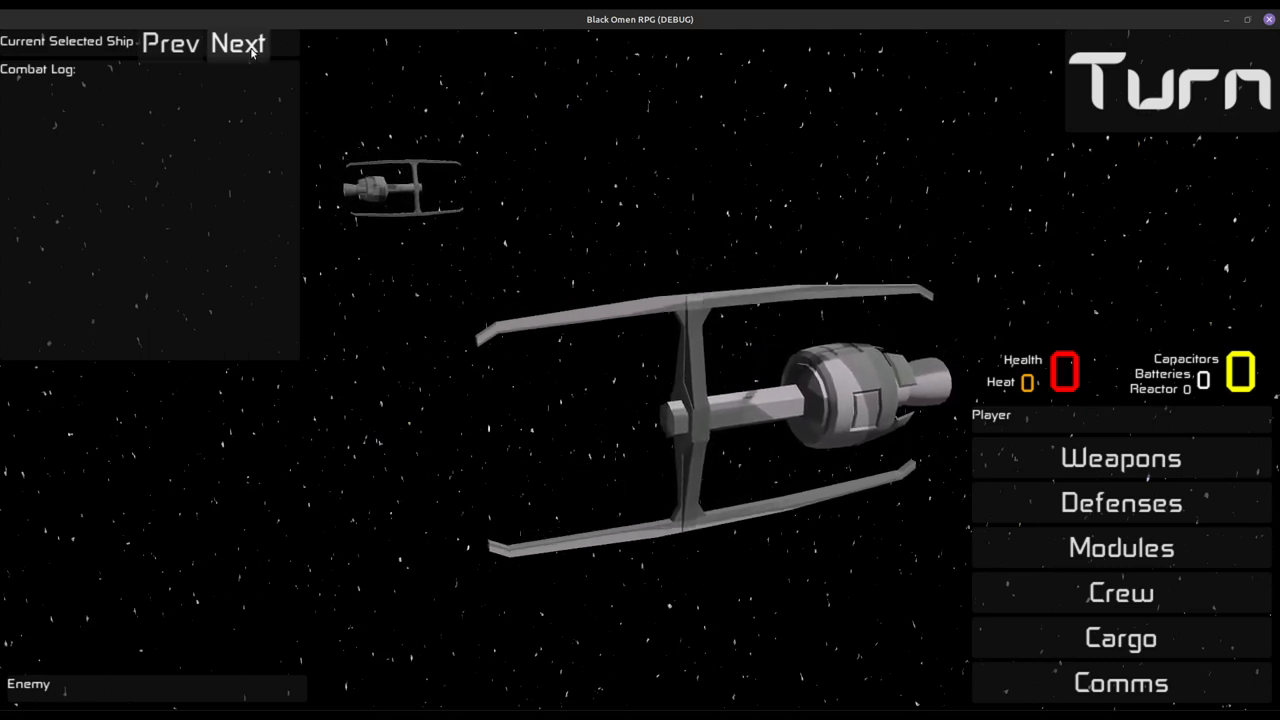
# Select ISC Spyglass, showing health 90, capacitors 9, batteries 8, reactor 2.
pyautogui.click(238, 44)
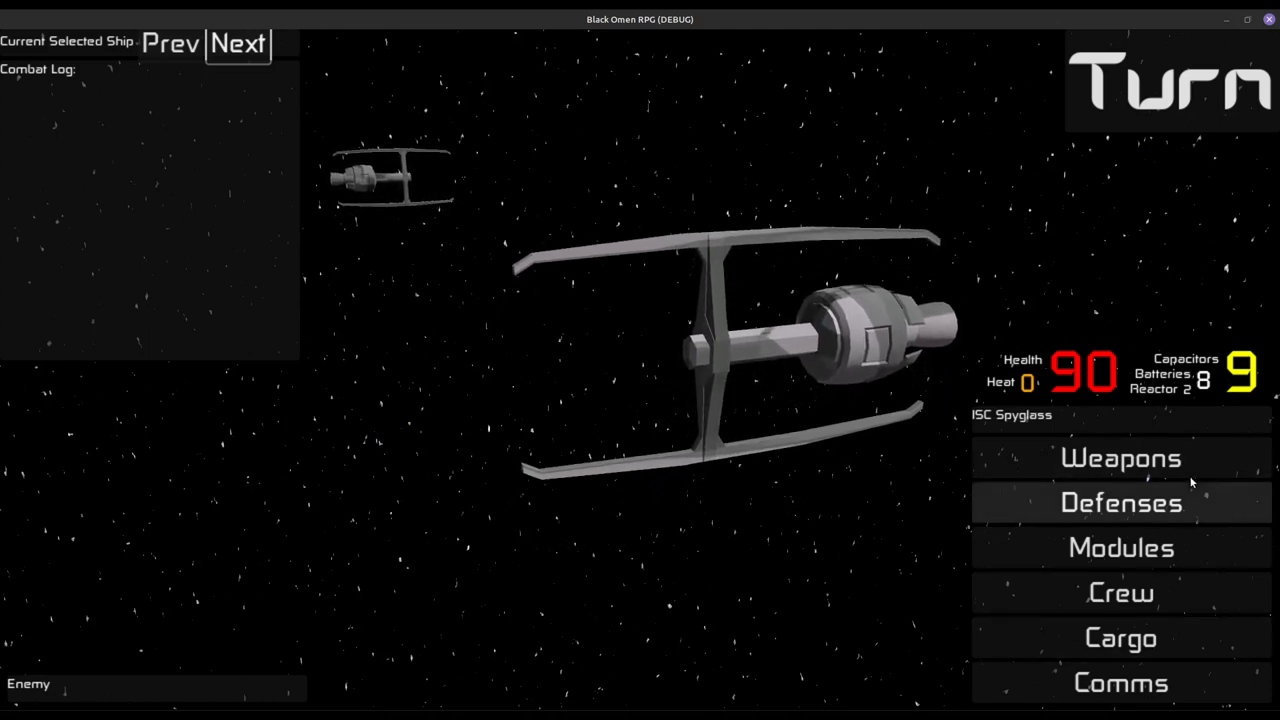
pyautogui.click(1120, 502)
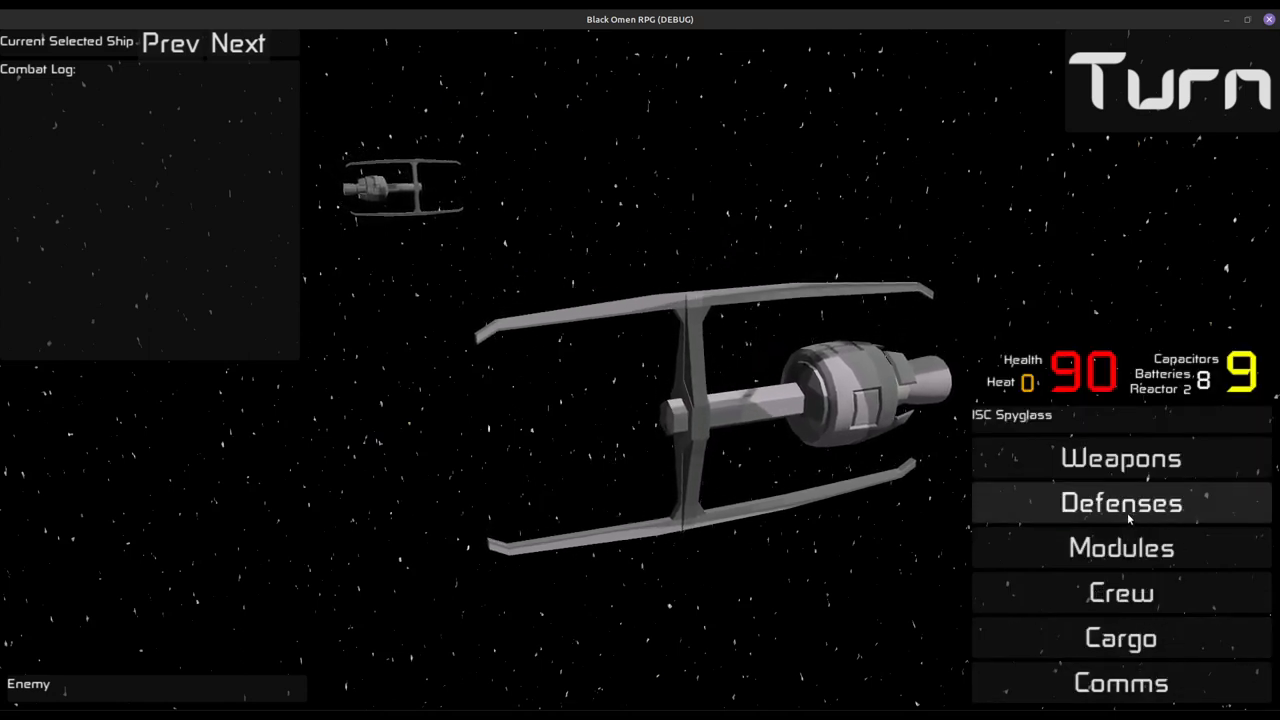
pyautogui.click(1120, 502)
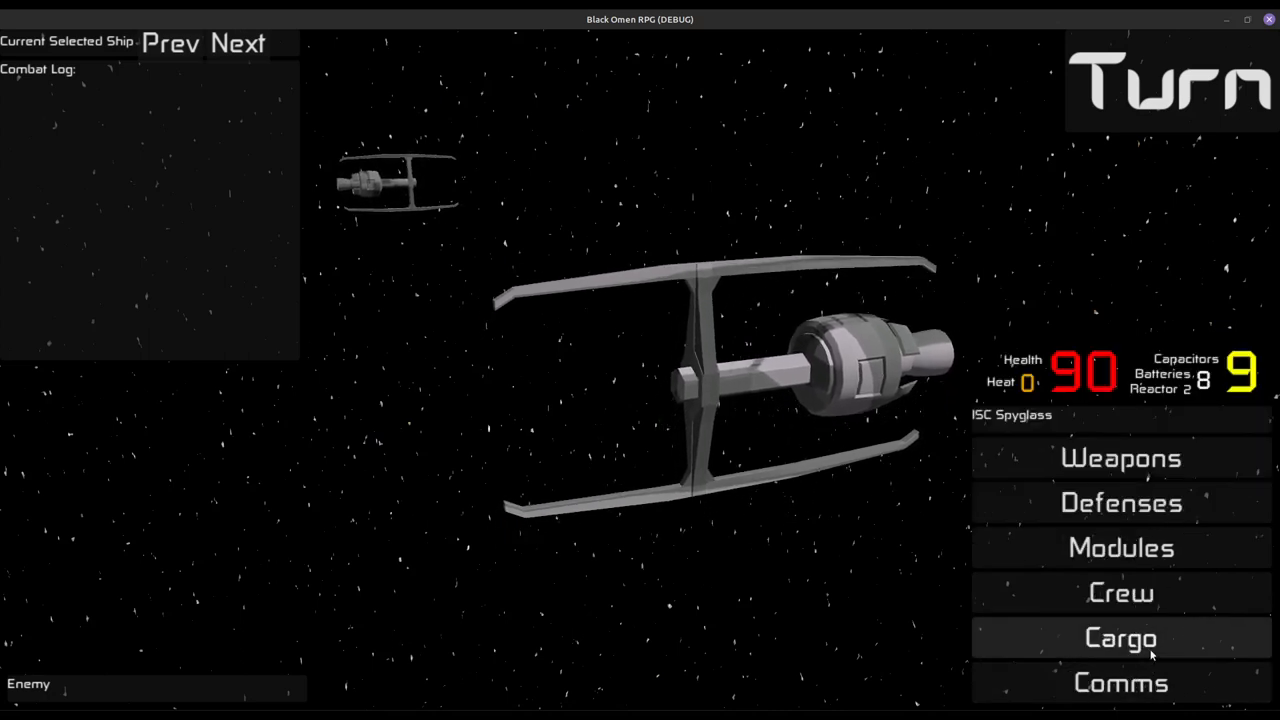
pyautogui.click(1120, 682)
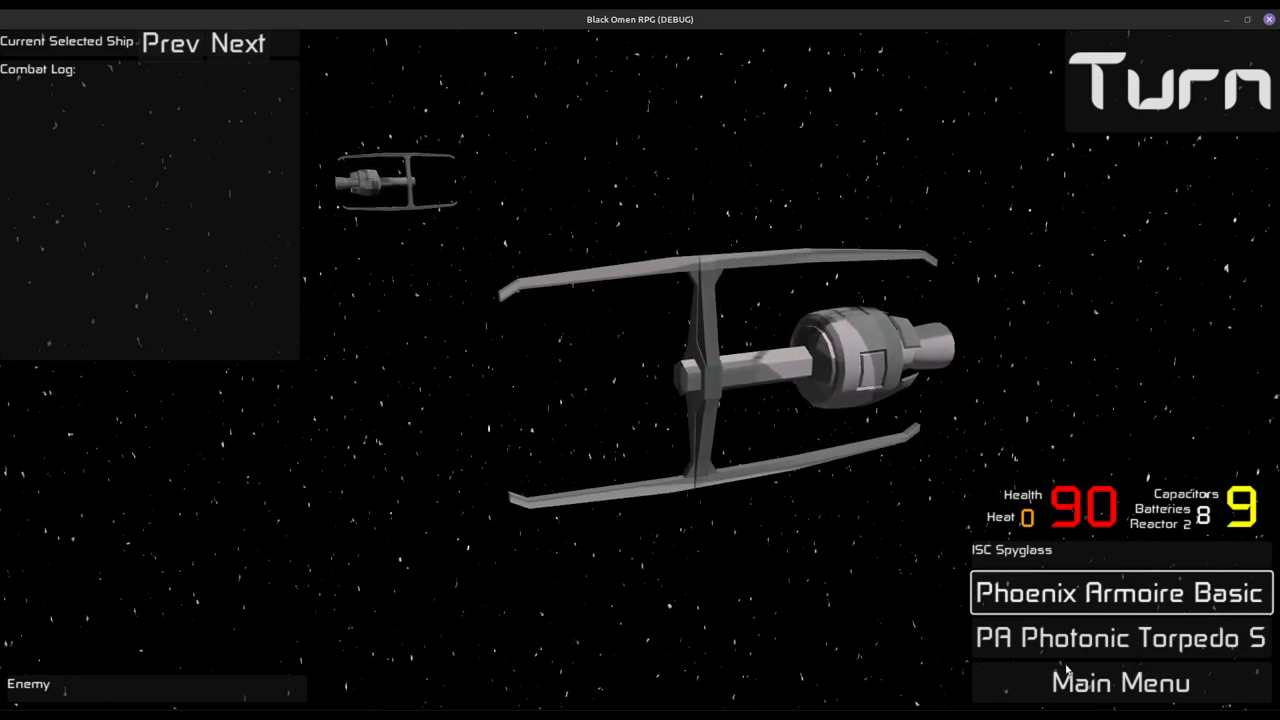
# Fire ISC Spyglass's Phoenix Armoire BasicBlast and return to the battle menu.
pyautogui.click(1120, 592)
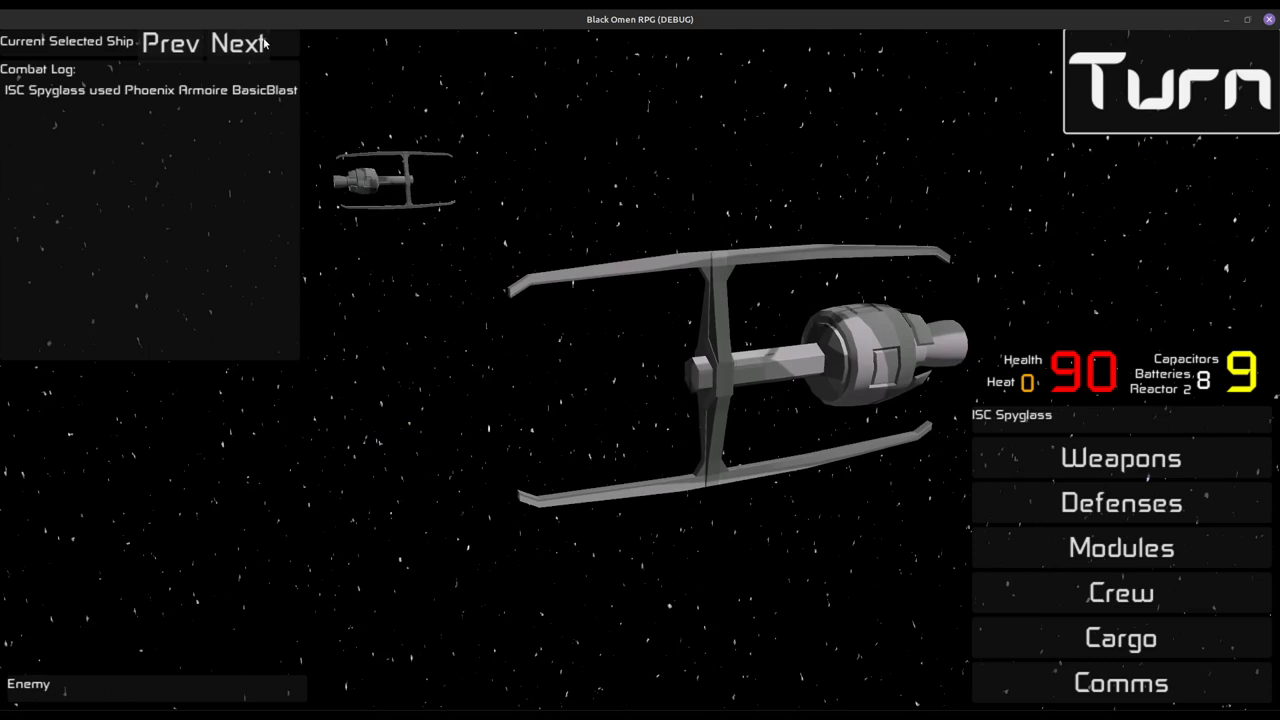
# Enqueue Phoenix Armoire for ISC Spyglass and go back to the battle menu.
pyautogui.click(1120, 458)
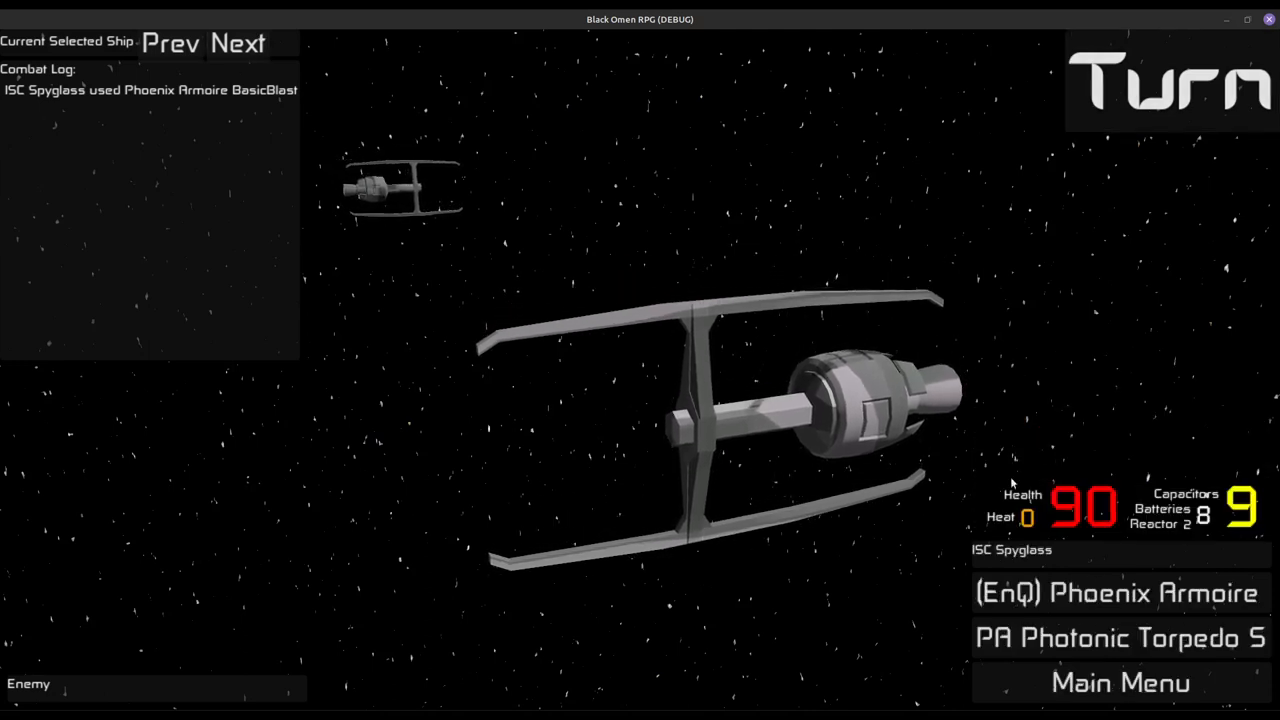
pyautogui.click(1119, 592)
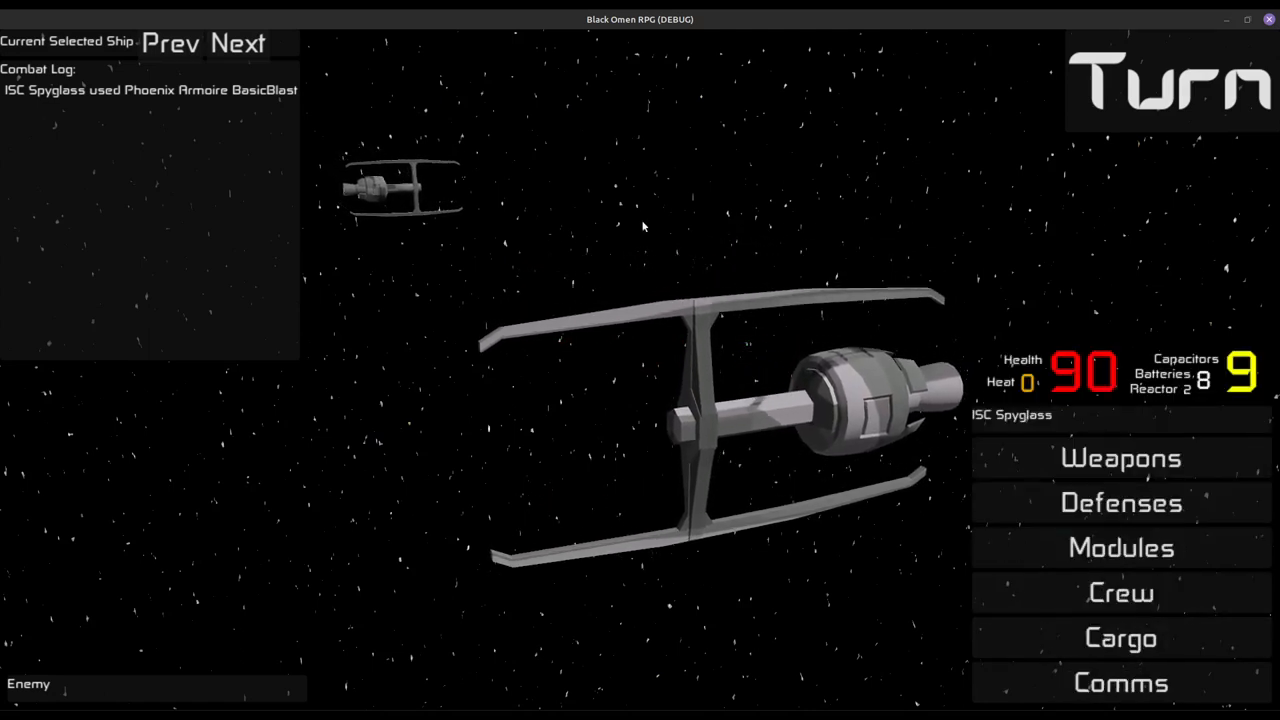
# Queue the Pirate Cutter's Photonic Torpedo and return to its command categories.
pyautogui.click(238, 44)
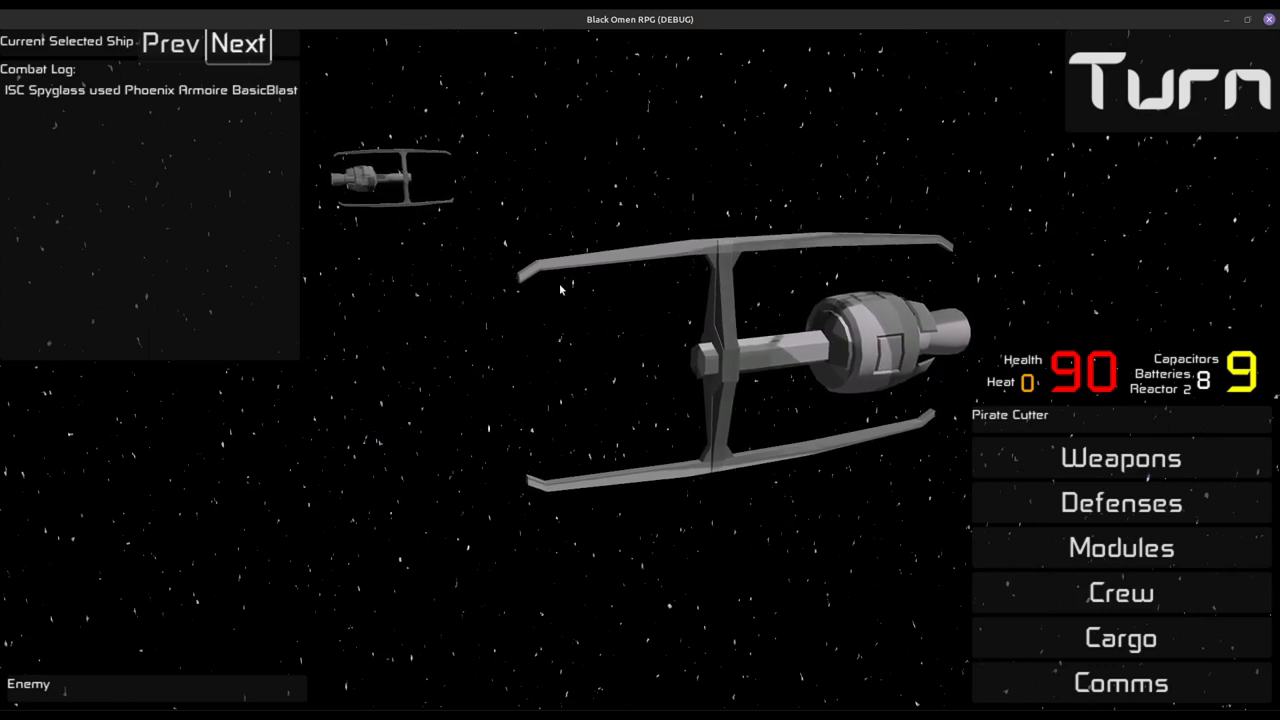
pyautogui.click(1120, 458)
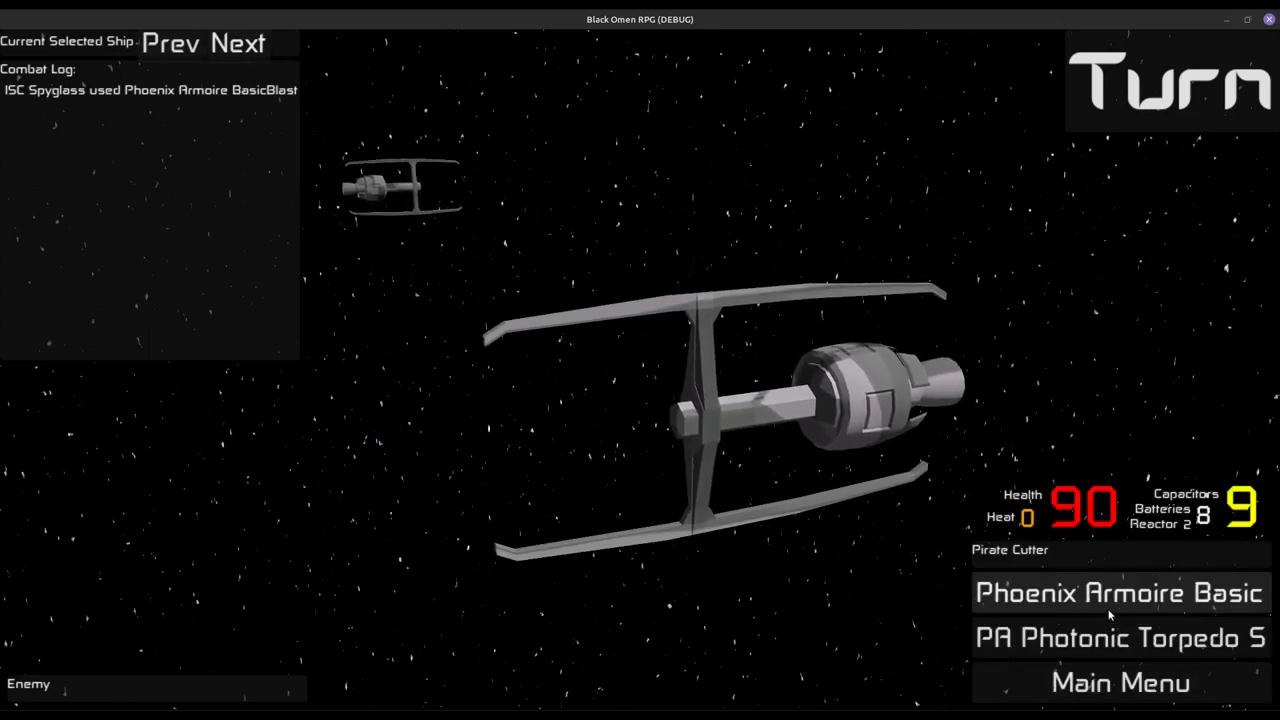
pyautogui.click(1119, 638)
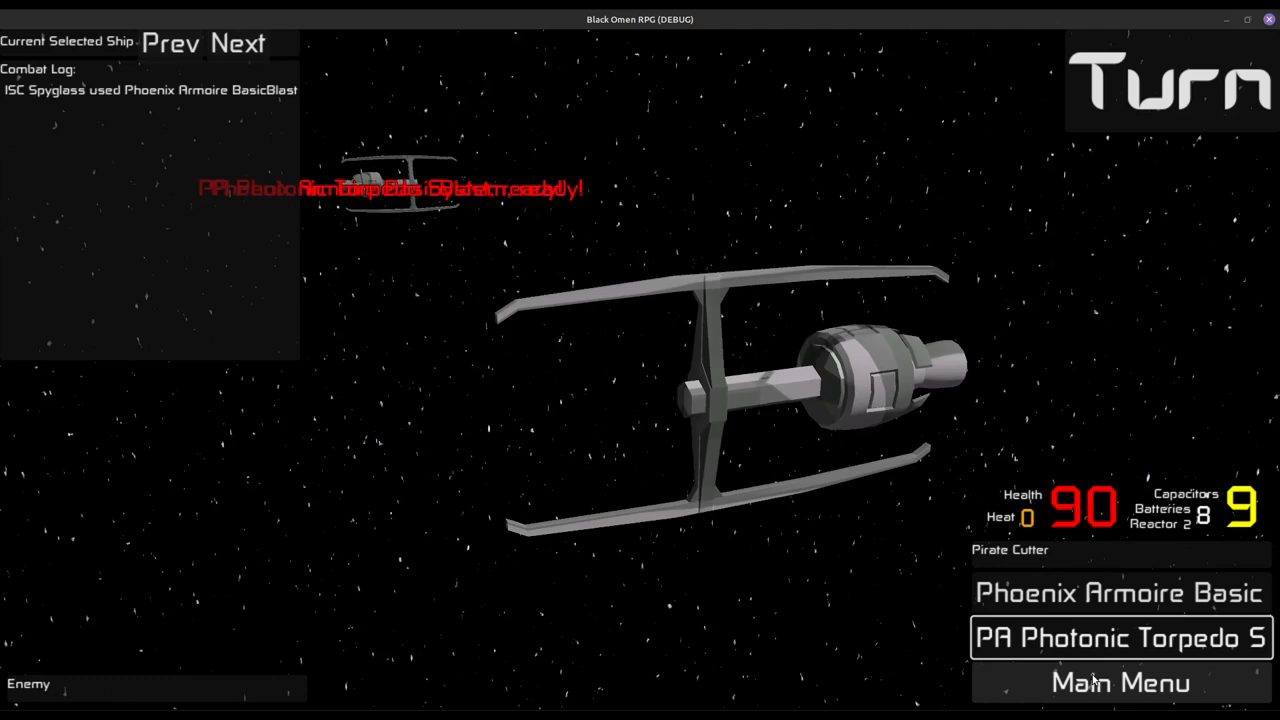
pyautogui.click(1120, 682)
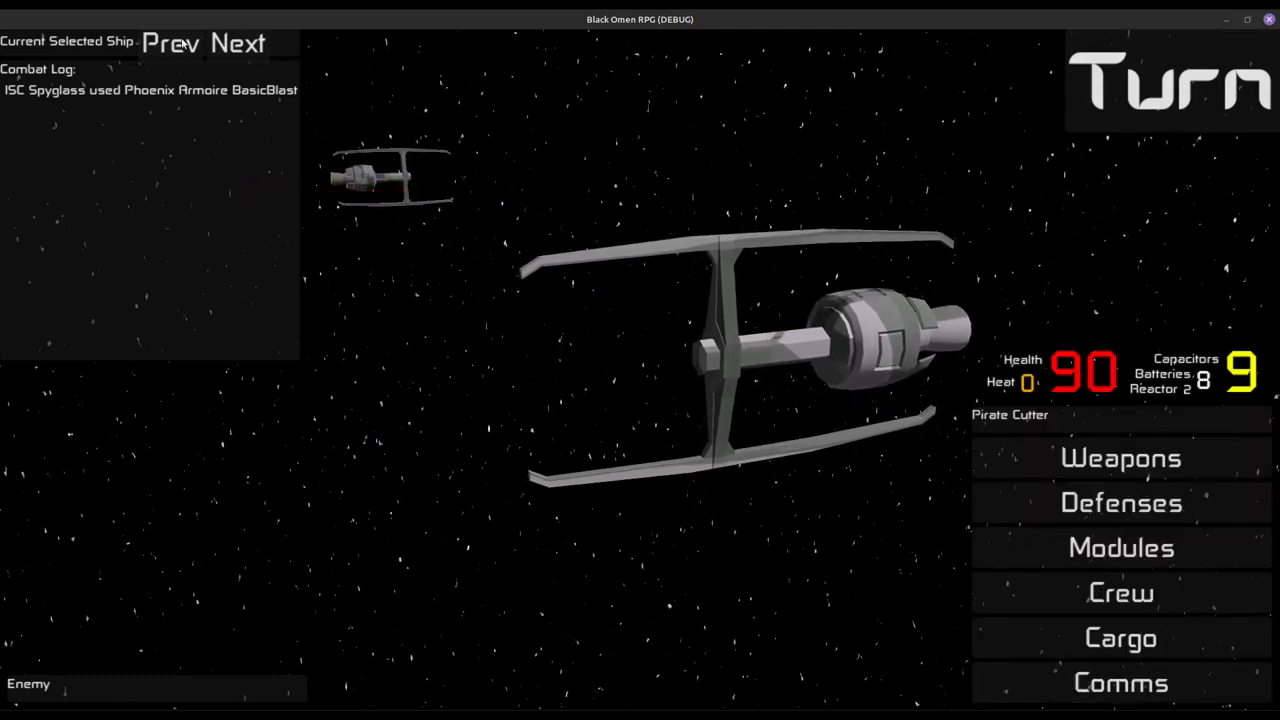
# Switch to ISC Spyglass, view its modules, and end the turn to resolve attacks.
pyautogui.click(237, 44)
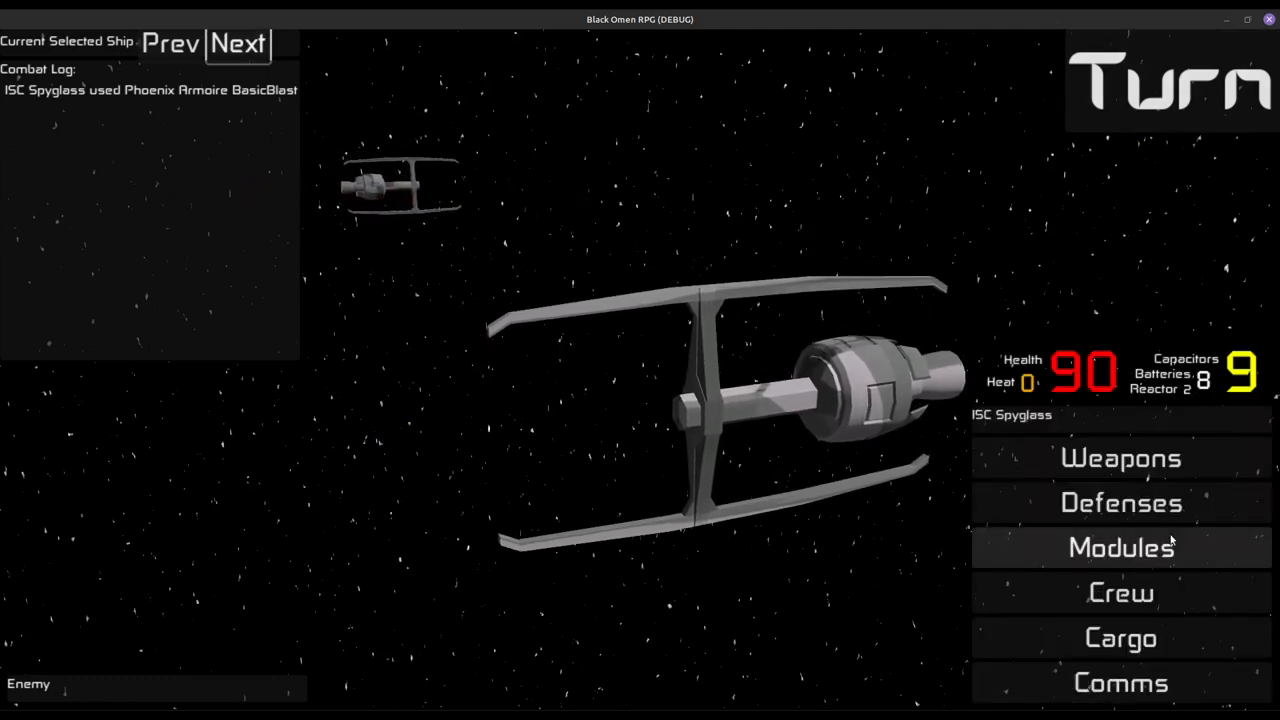
pyautogui.click(1120, 502)
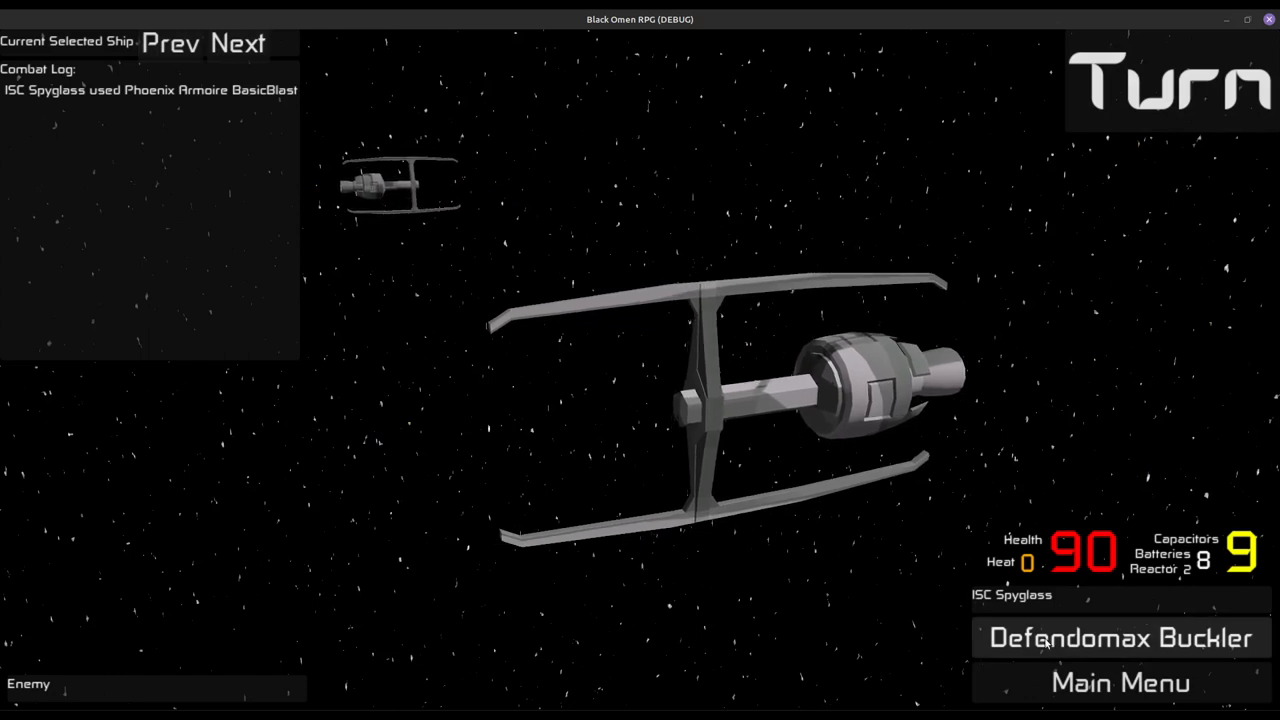
pyautogui.click(1118, 638)
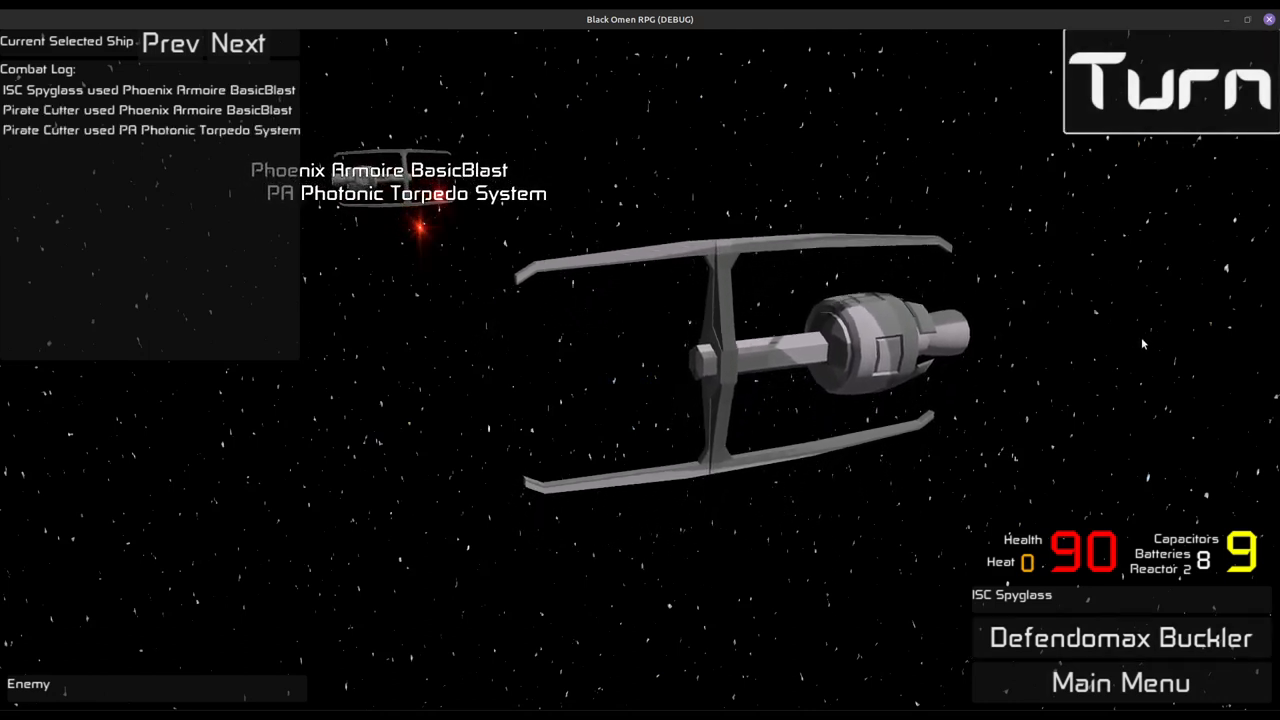
pyautogui.click(1119, 638)
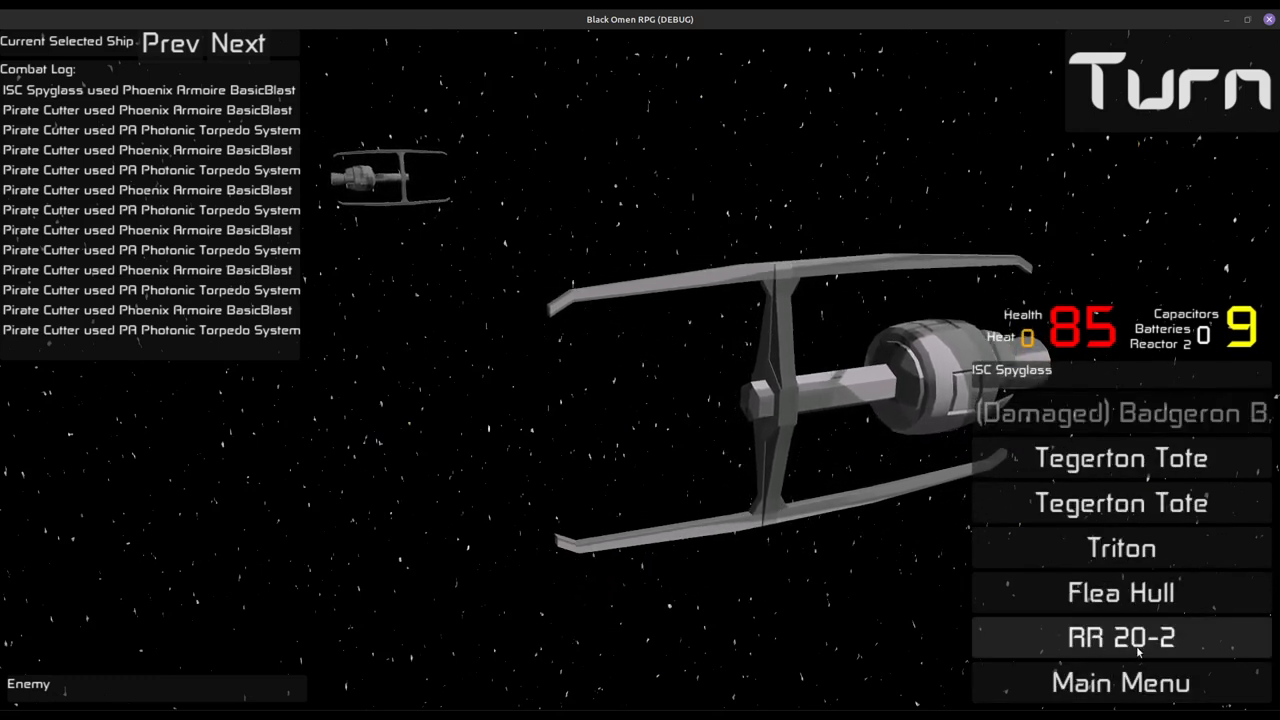
# Toggle the status of ISC Spyglass's RR 20-2 module.
pyautogui.click(1120, 637)
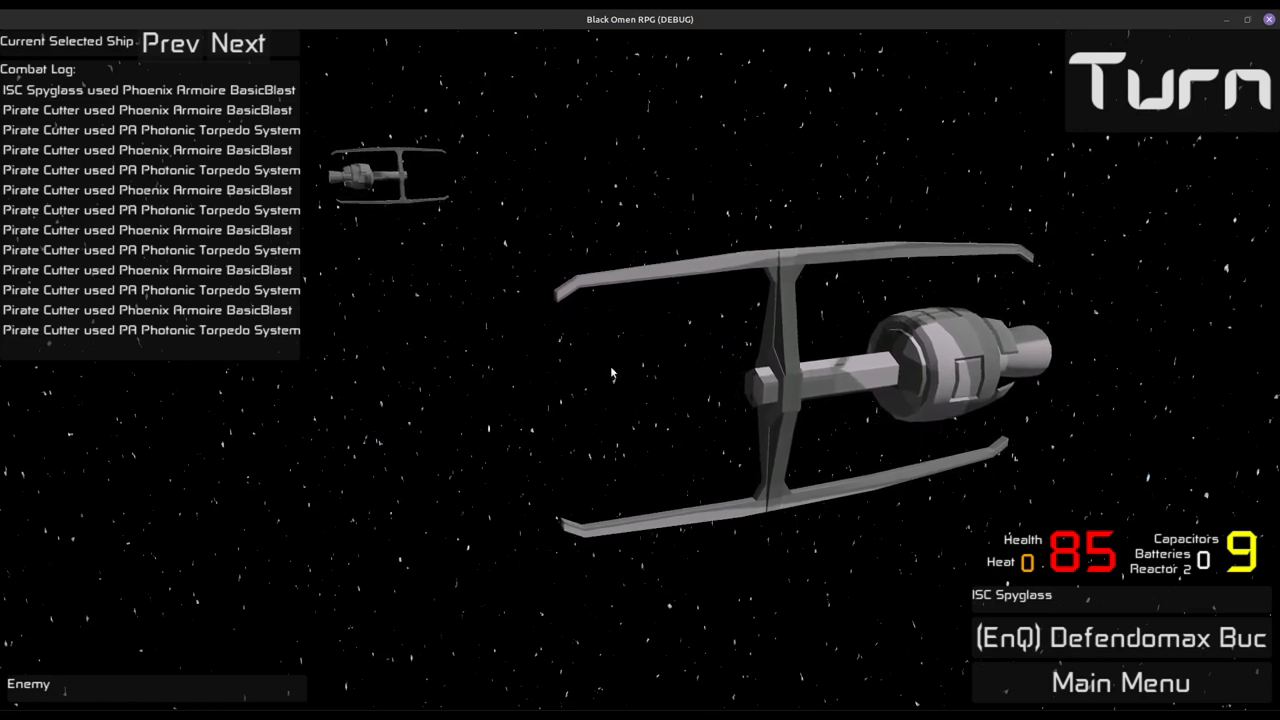
# Go back to ISC Spyglass's Weapons/Defenses/Modules/Crew/Cargo/Comms menu.
pyautogui.click(1119, 682)
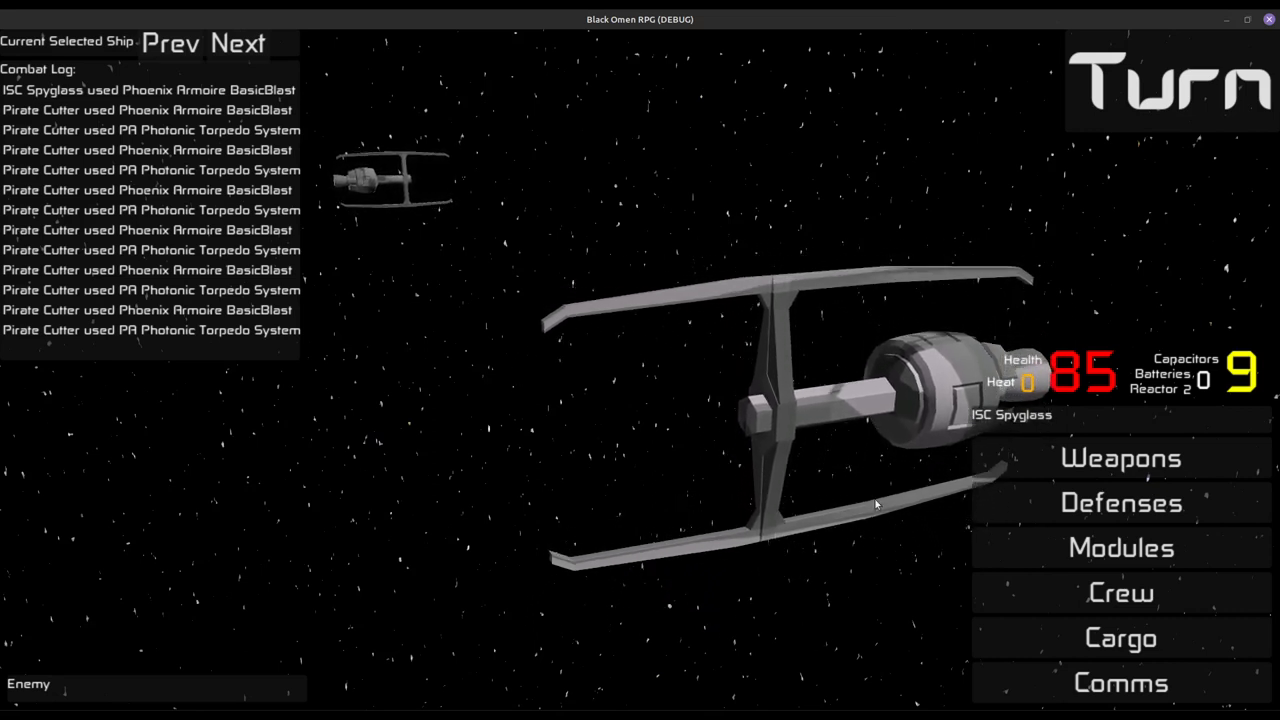
pyautogui.click(1120, 682)
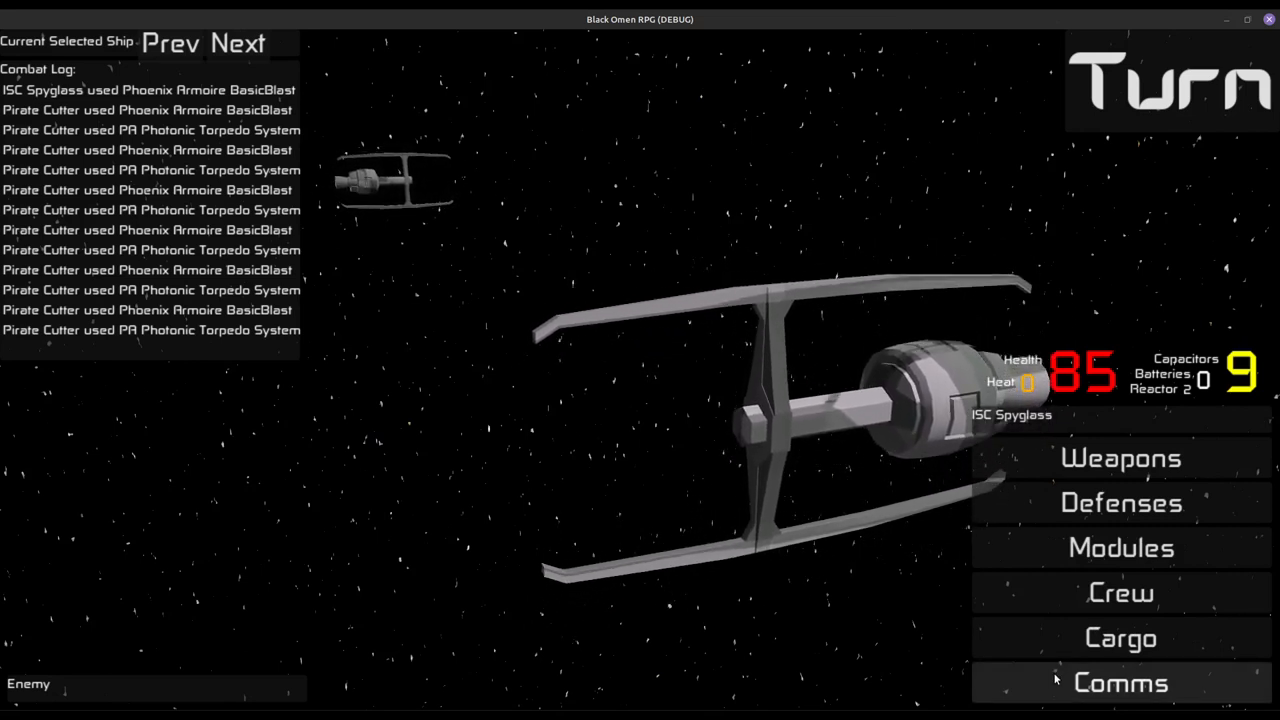
# View Comms options (Offer Surrender, Demand Surrender, Perfect Flee) and keep resolving turns.
pyautogui.click(1120, 683)
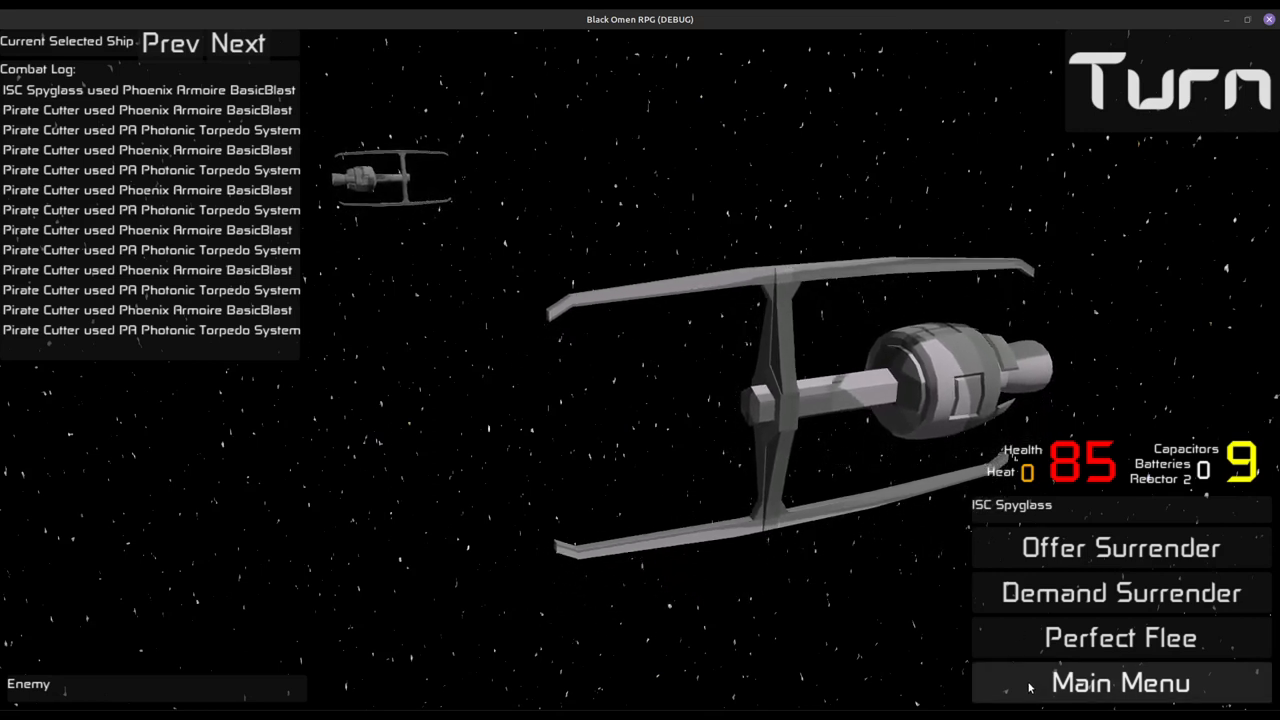
pyautogui.click(1120, 682)
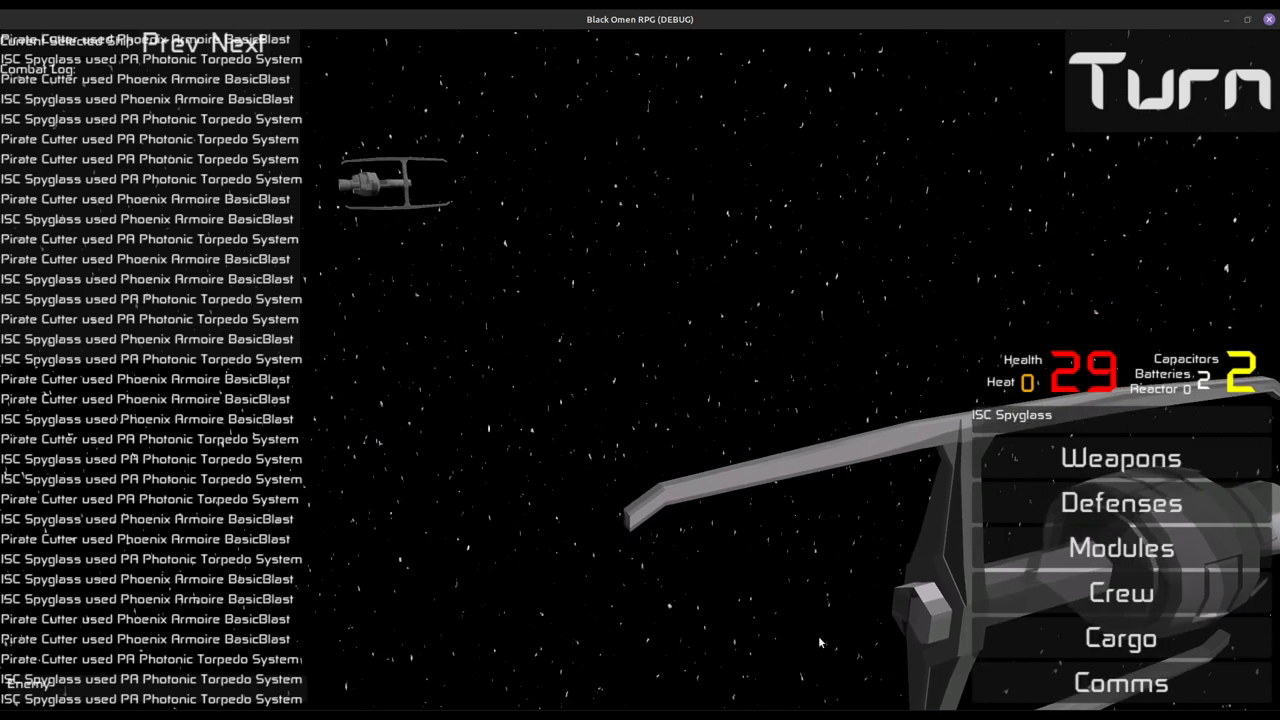
# Return to ISC Spyglass's command categories once the combat log is full.
pyautogui.click(1120, 592)
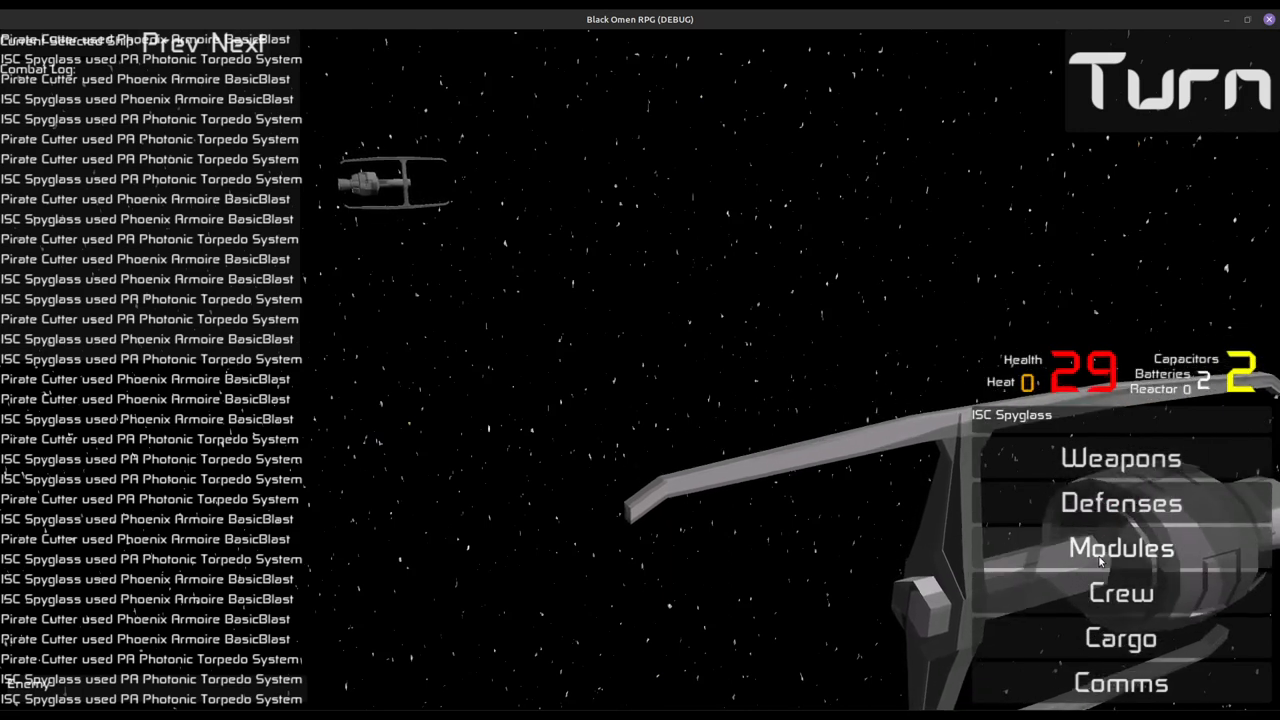
# Open ISC Spyglass's module list and set Flea Hull and Triton to ready.
pyautogui.click(1120, 547)
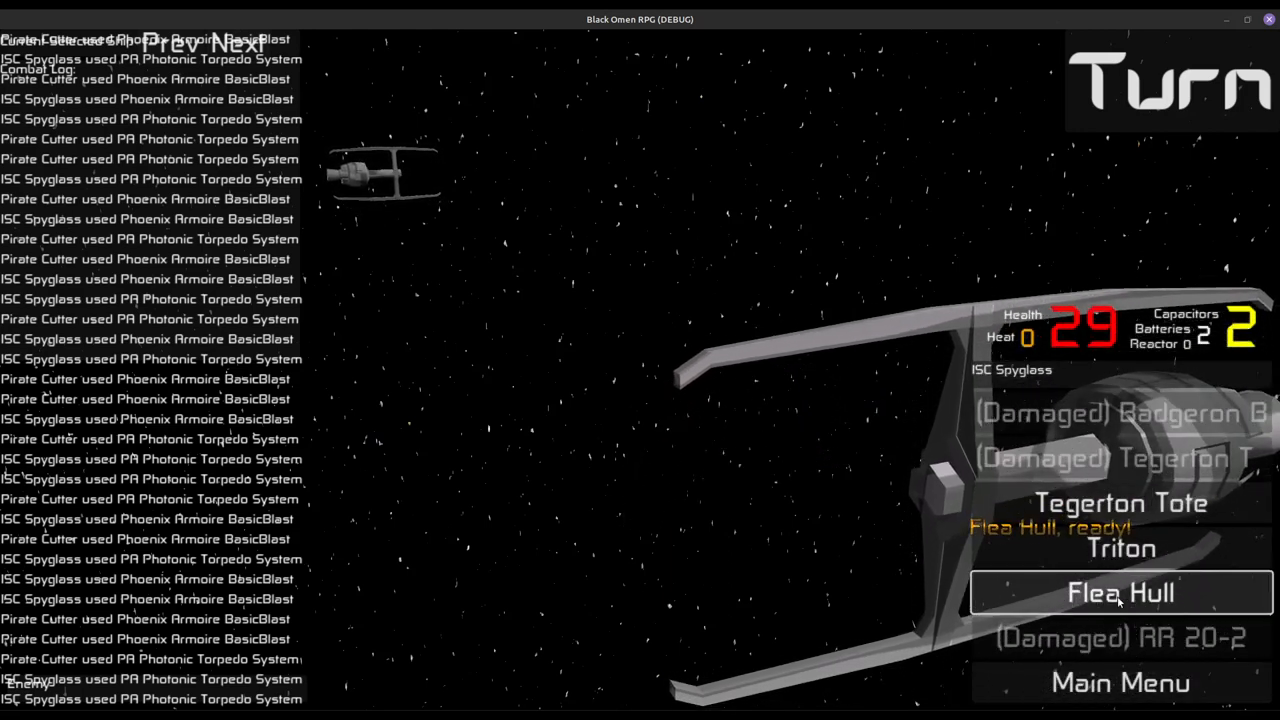
pyautogui.click(1120, 592)
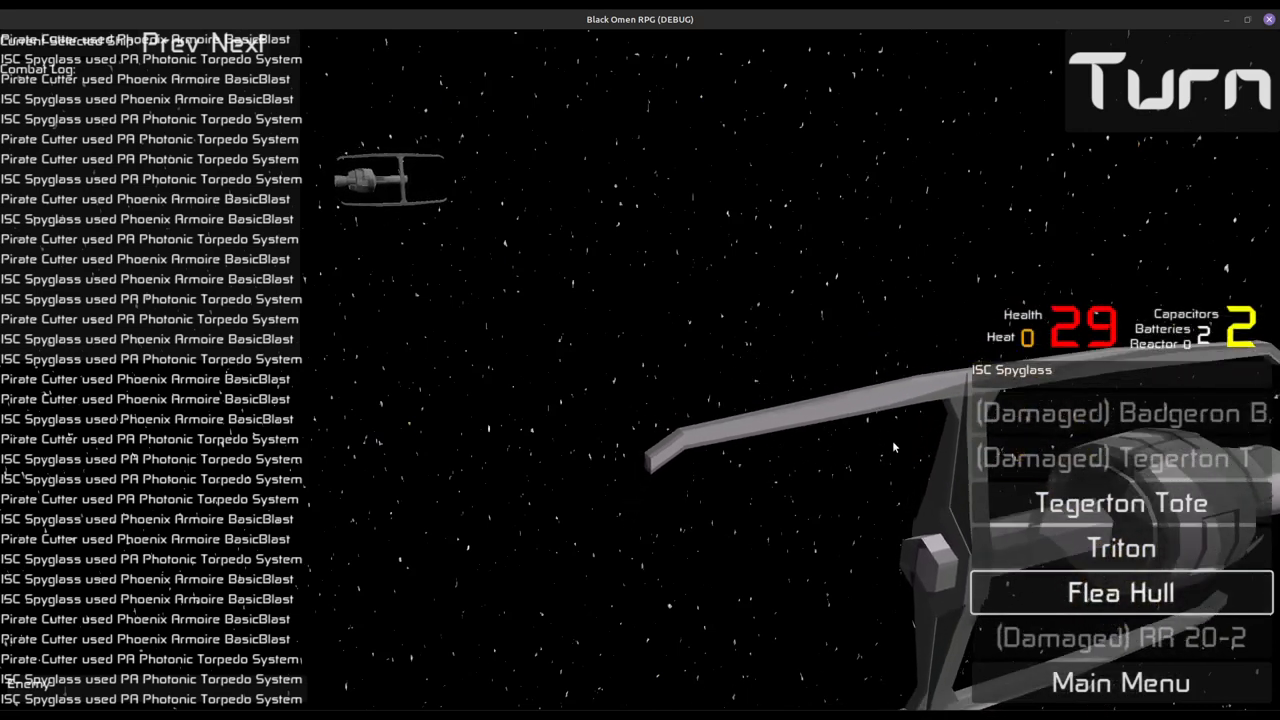
pyautogui.click(1120, 547)
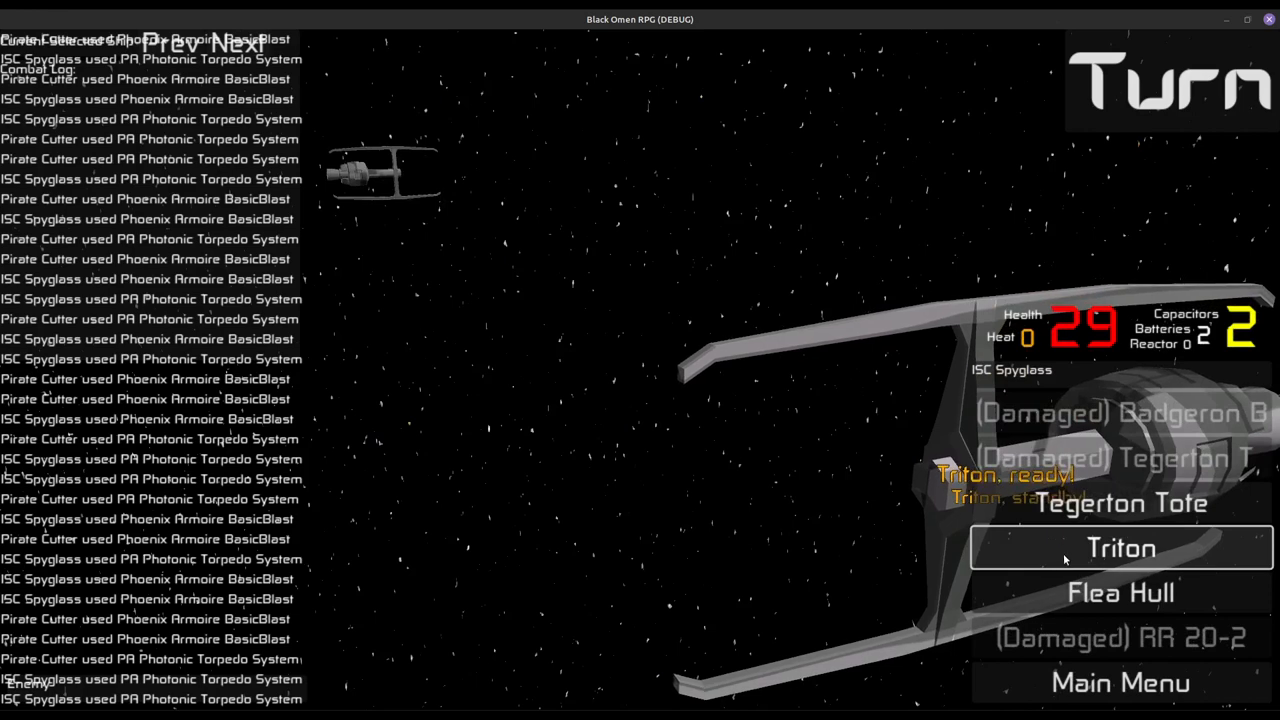